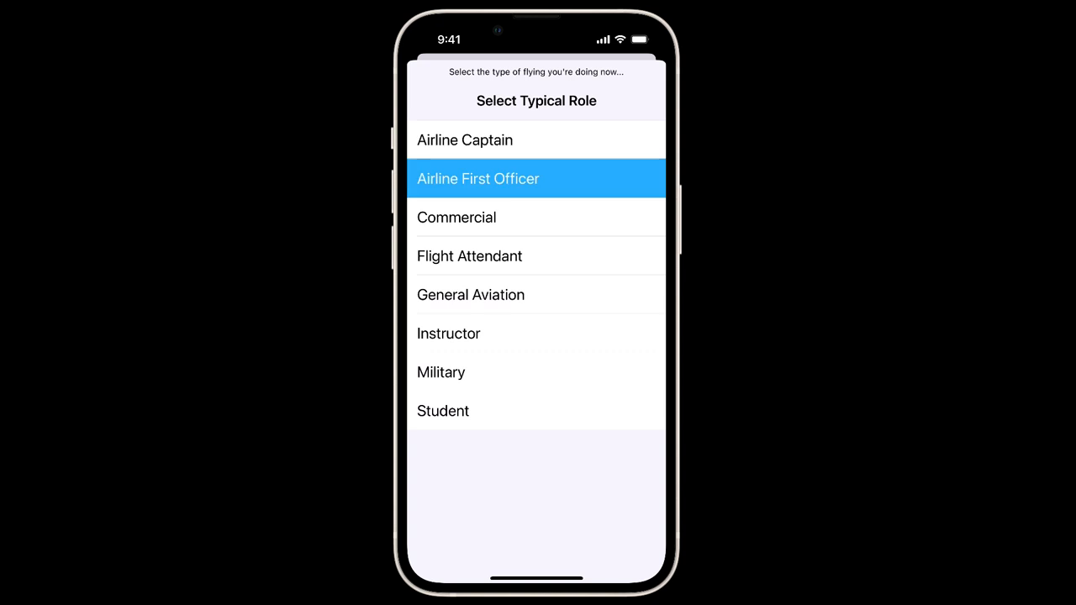
Choose Airline First Officer as the typical role, leading to a new flight entry dated Thu 07-Sep-23.
left_click(535, 178)
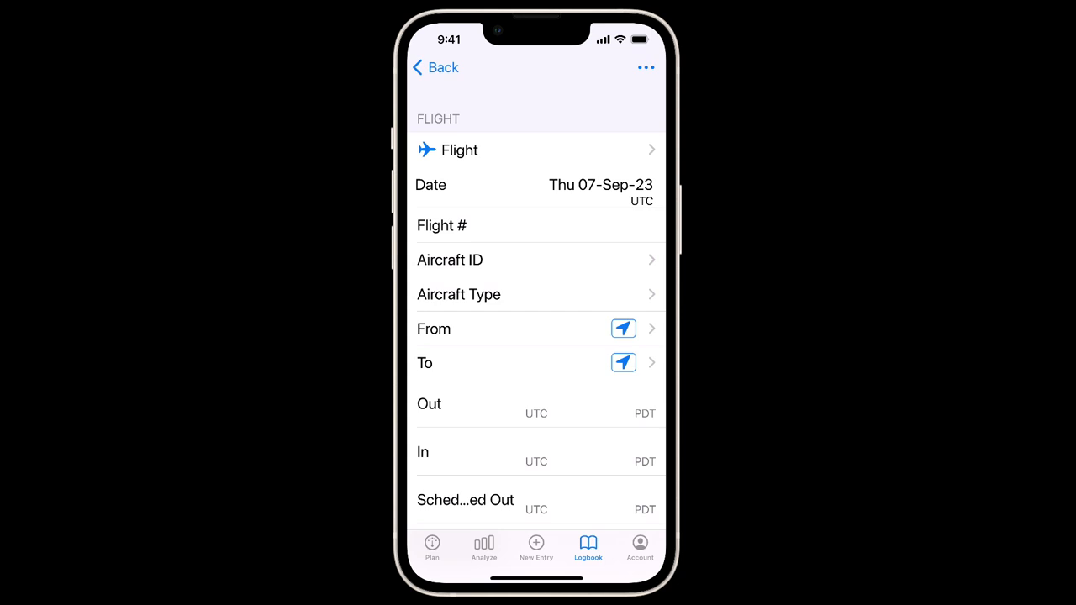
left_click(646, 67)
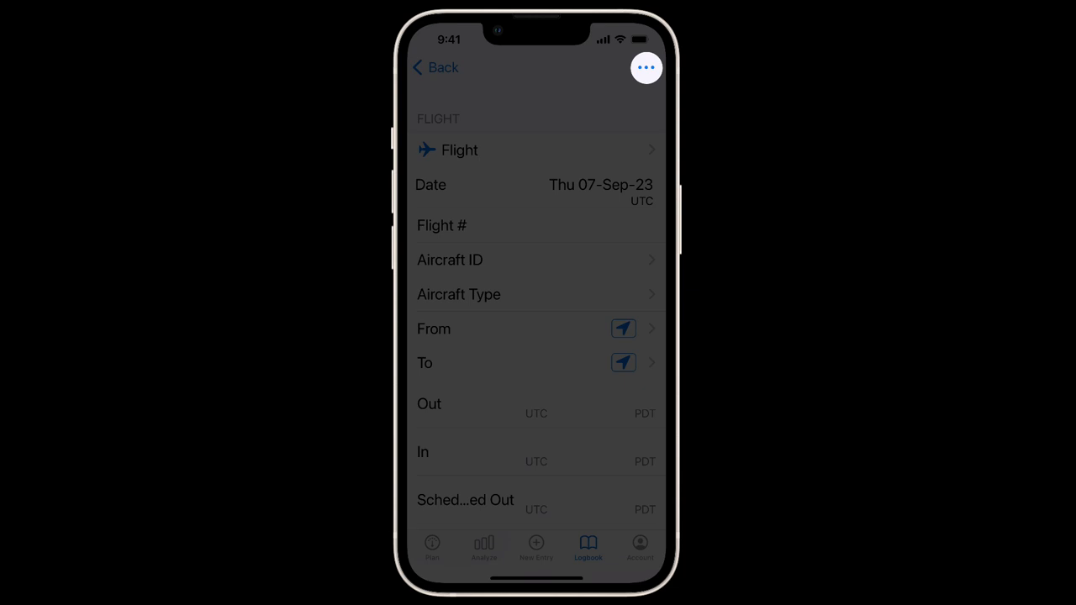
left_click(646, 68)
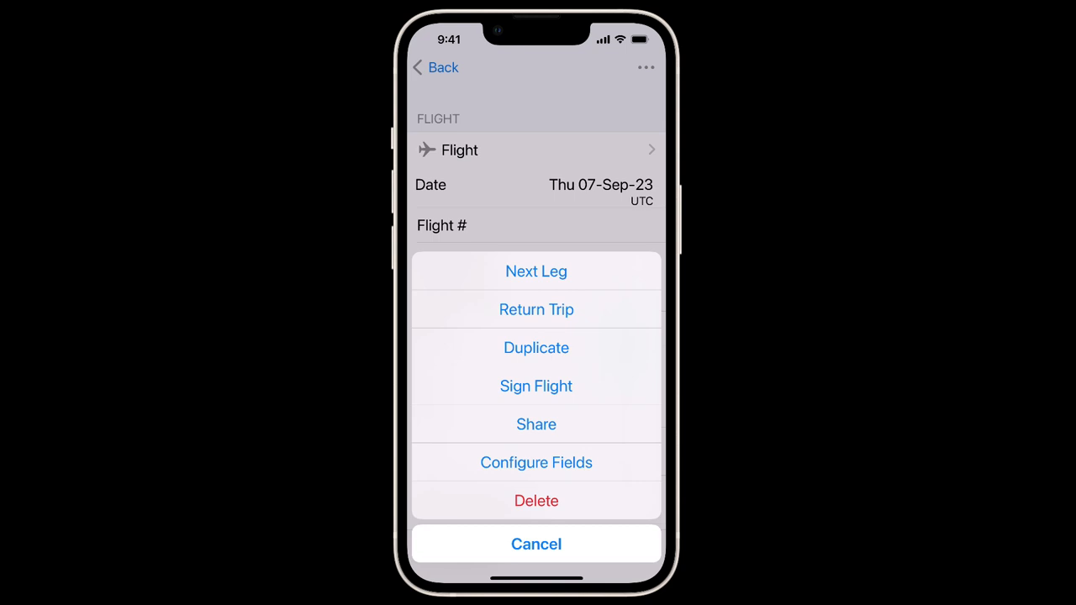
left_click(536, 545)
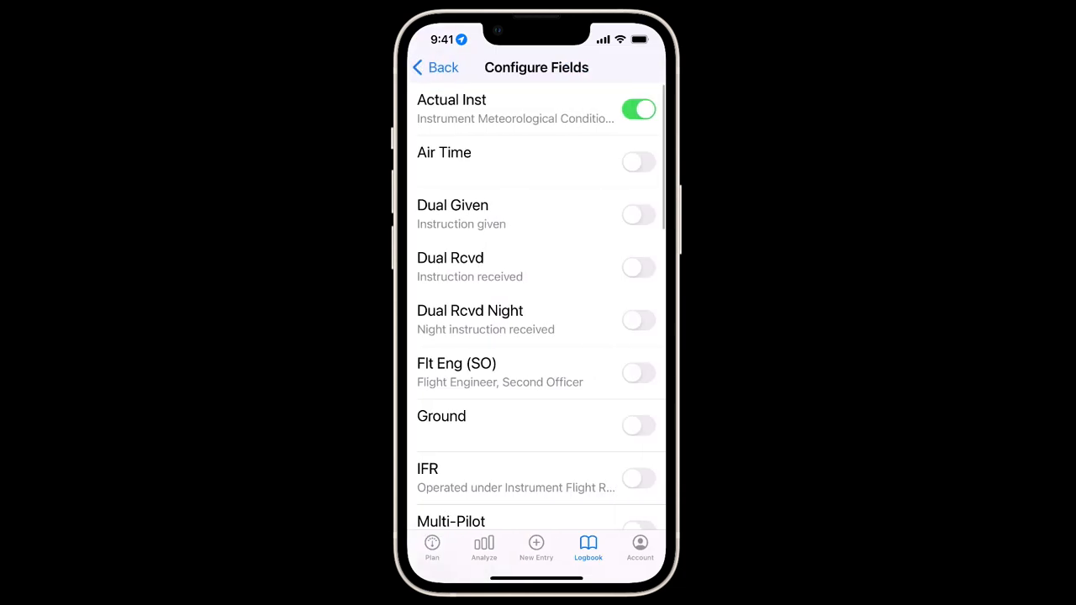
left_click(434, 67)
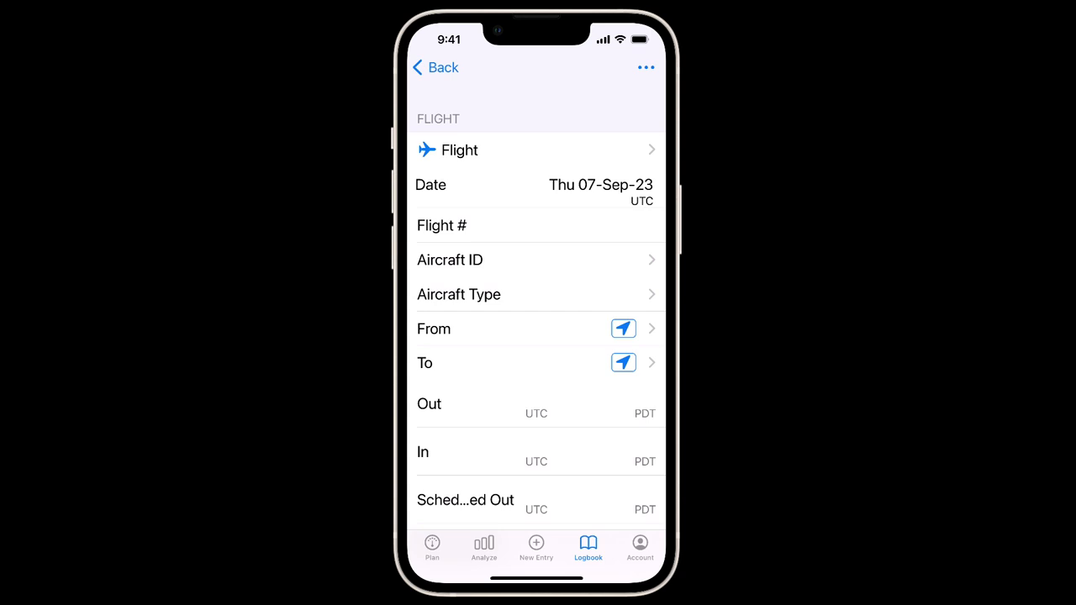
Review My Logbook's Typical Role, confirming Airline First Officer, and return to the Settings list.
left_click(639, 546)
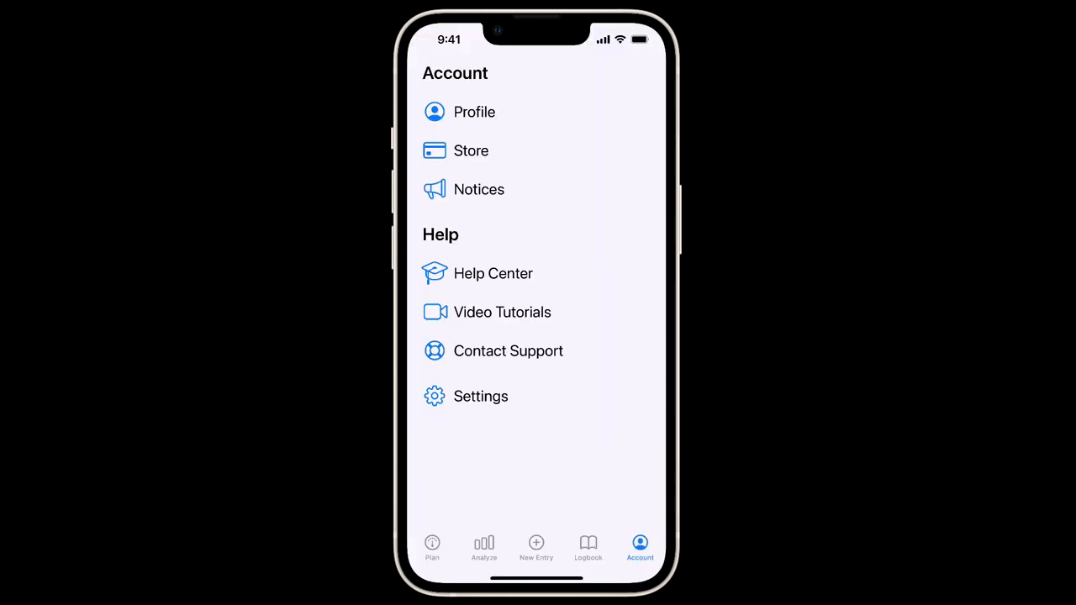
left_click(481, 397)
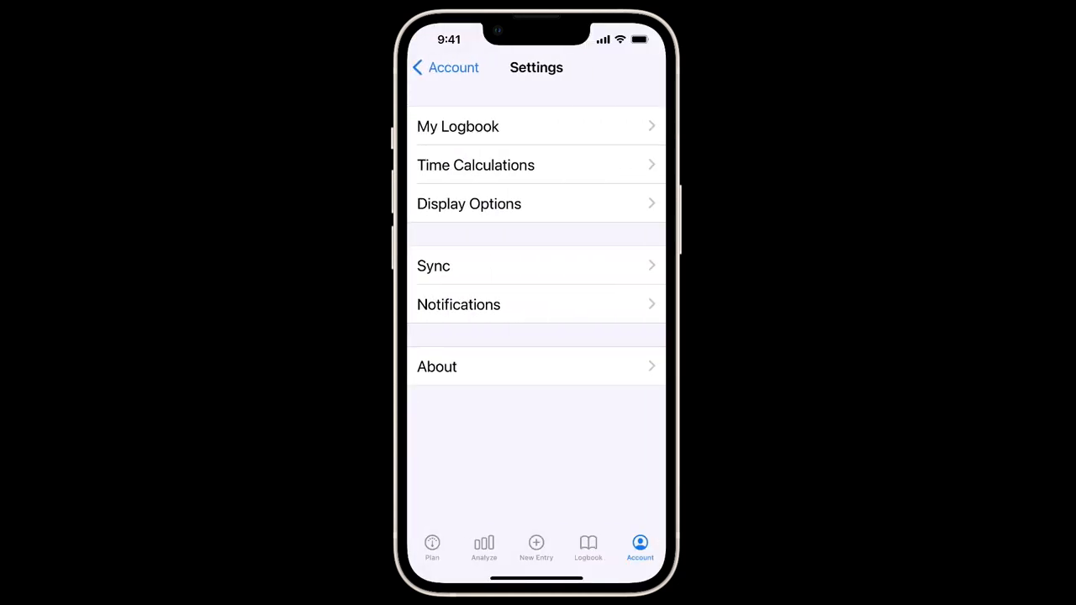
left_click(457, 126)
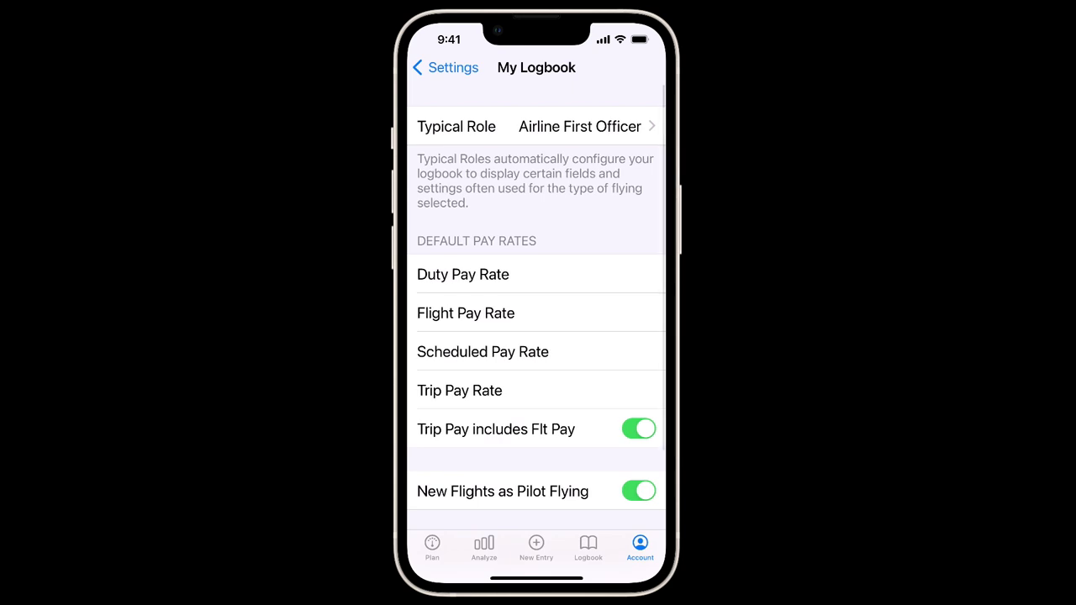
left_click(538, 126)
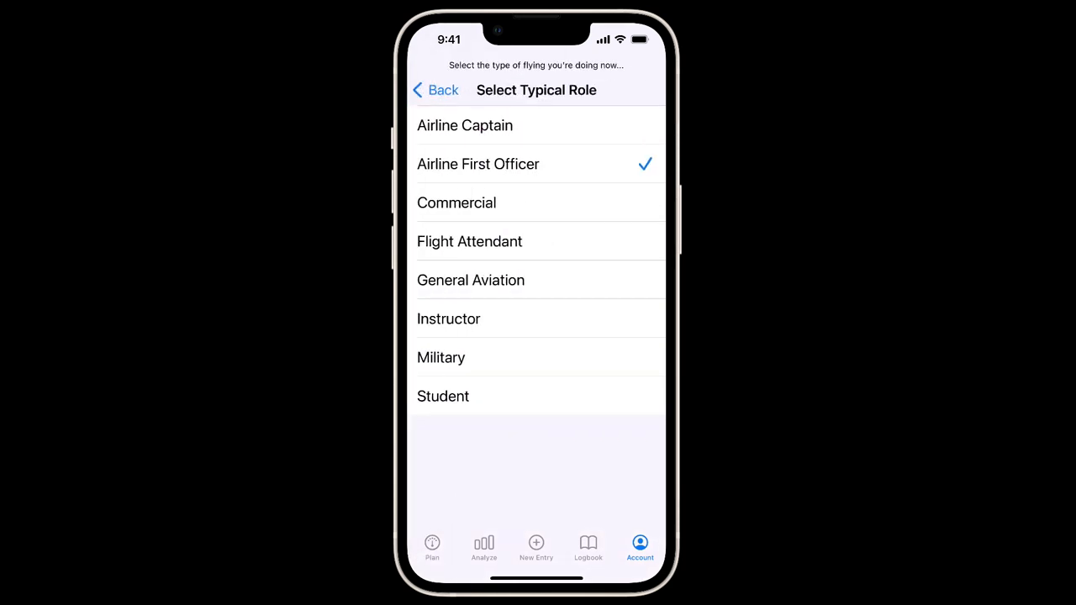
left_click(434, 91)
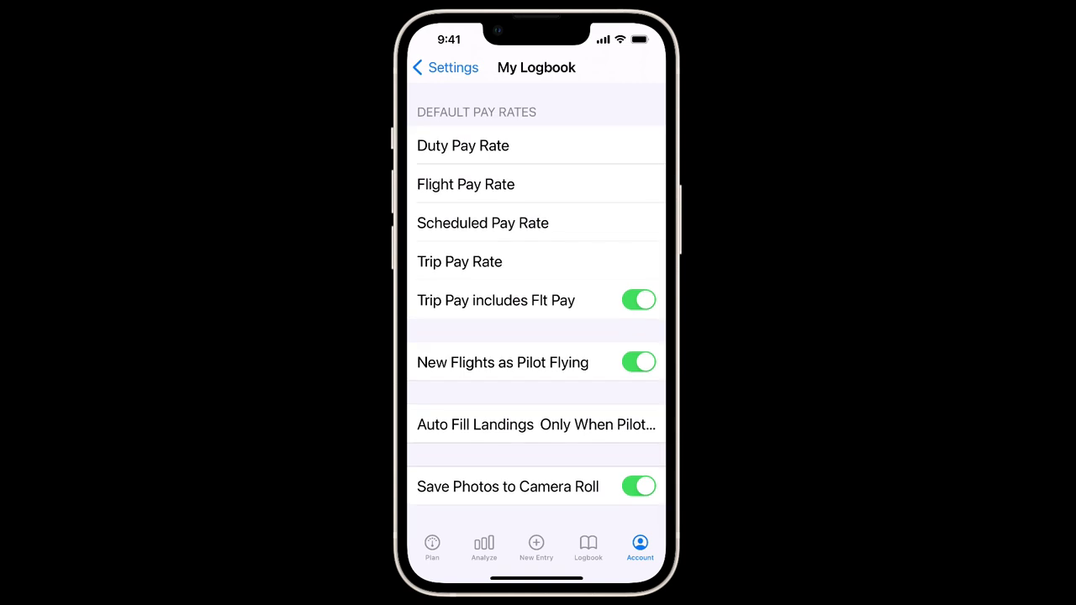
left_click(444, 67)
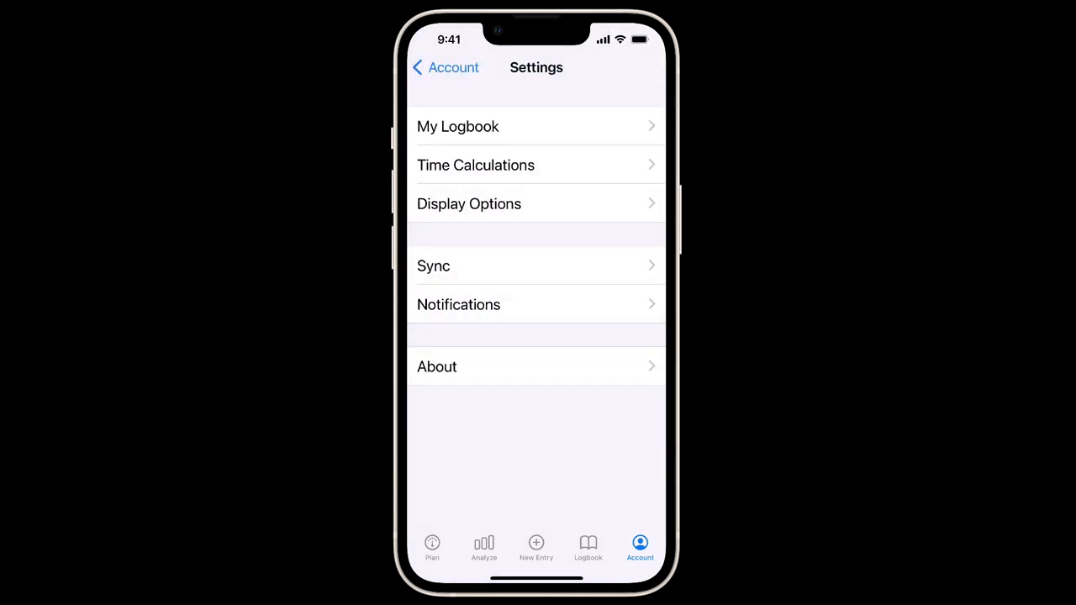
Review Time Calculations settings, scrolling to the Show Clock Time Auto-Fill Button option.
left_click(474, 165)
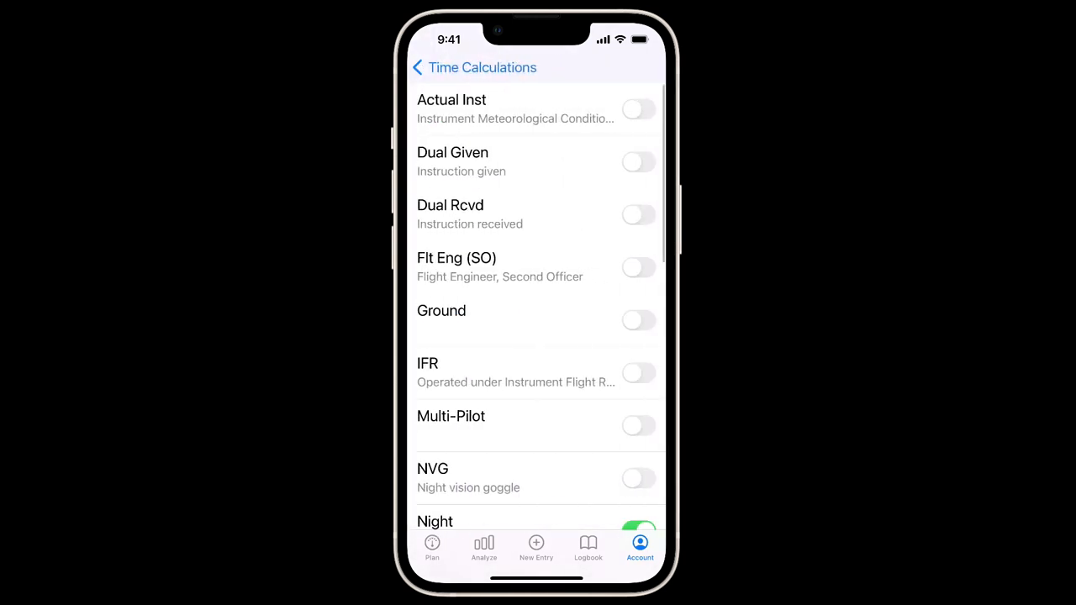
scroll("down", 3)
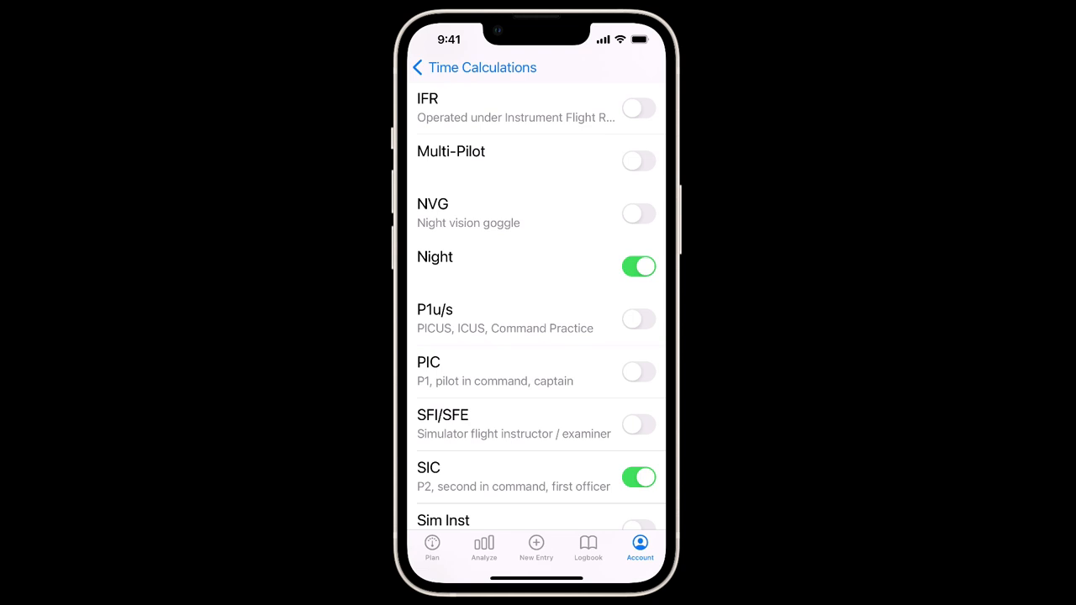
scroll("down", 3)
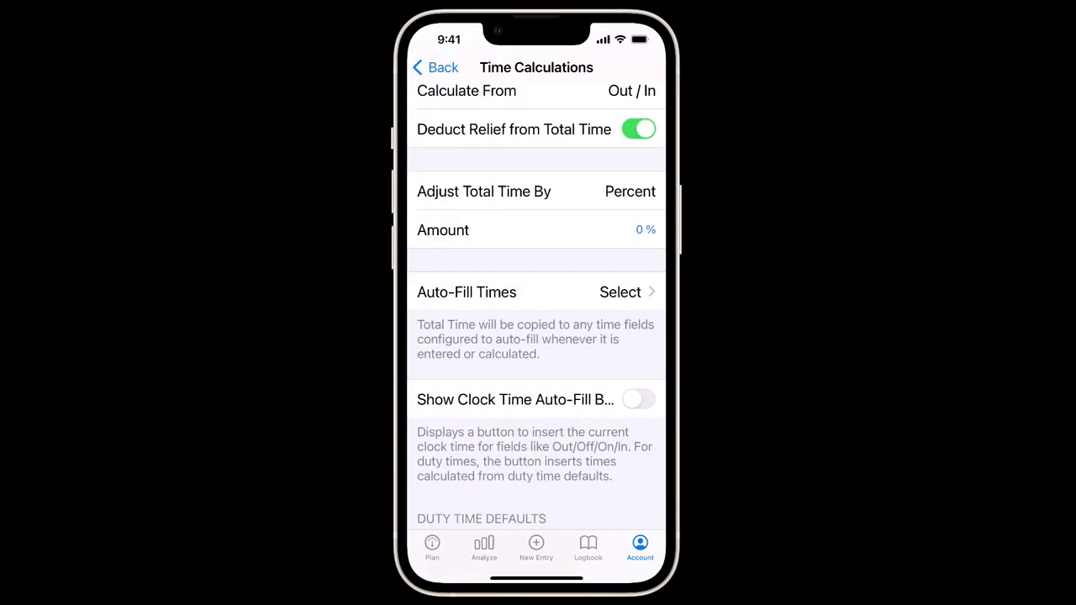
scroll("down", 3)
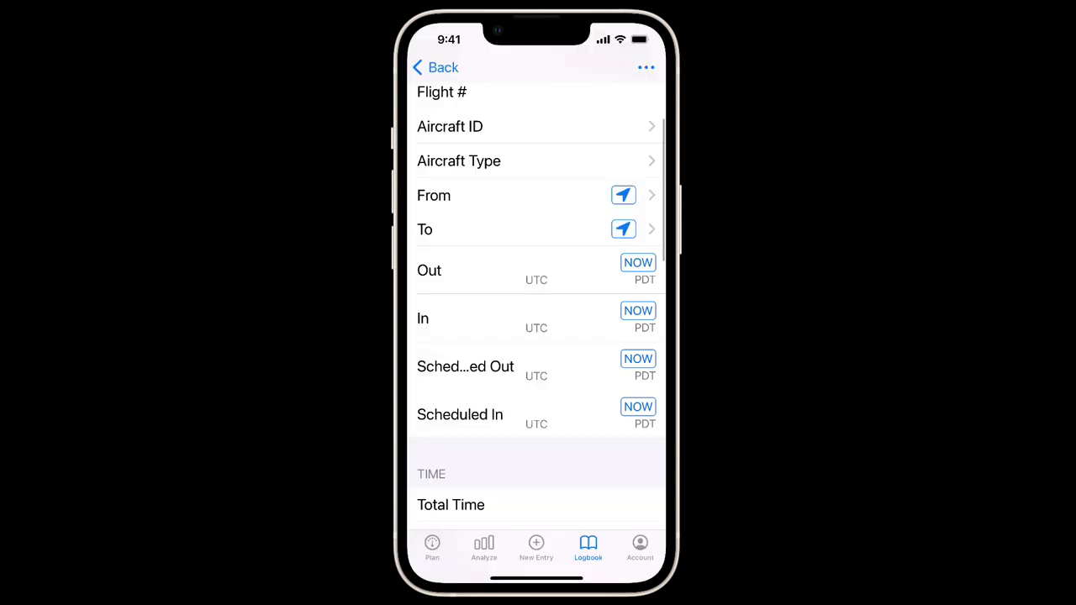
In Display Options set Time Format to Hours Decimal and enable Show FAR117 Limits, returning to the flight.
left_click(639, 546)
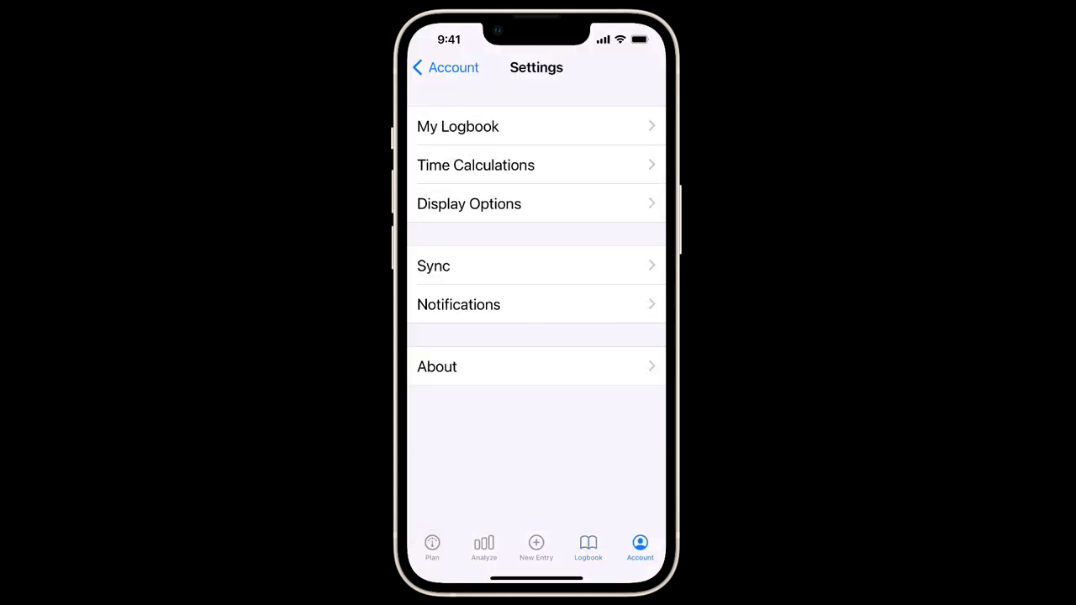
left_click(469, 204)
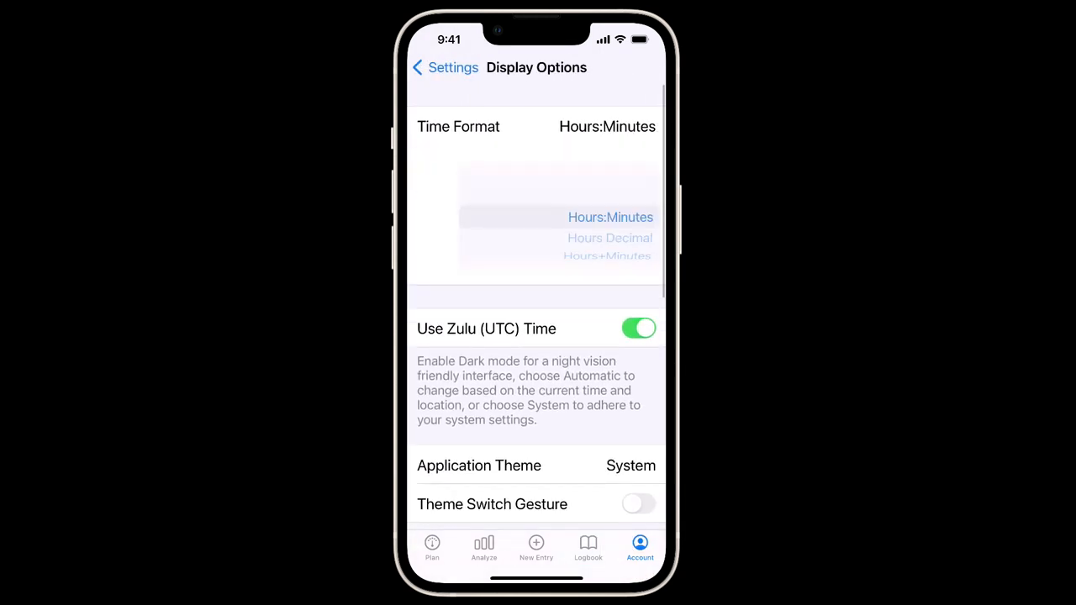
left_click(609, 237)
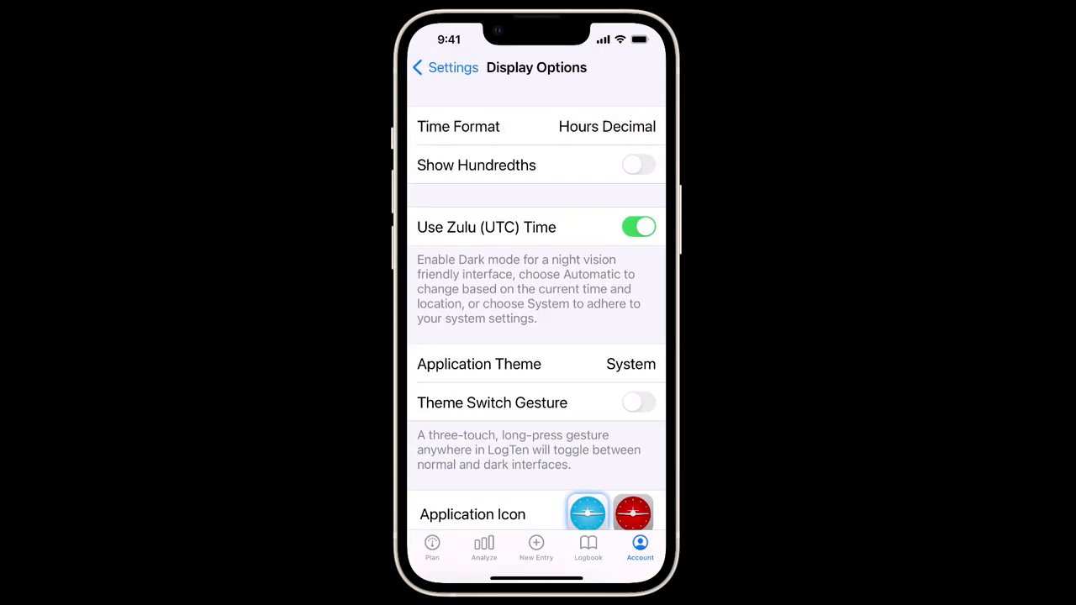
scroll("down", 3)
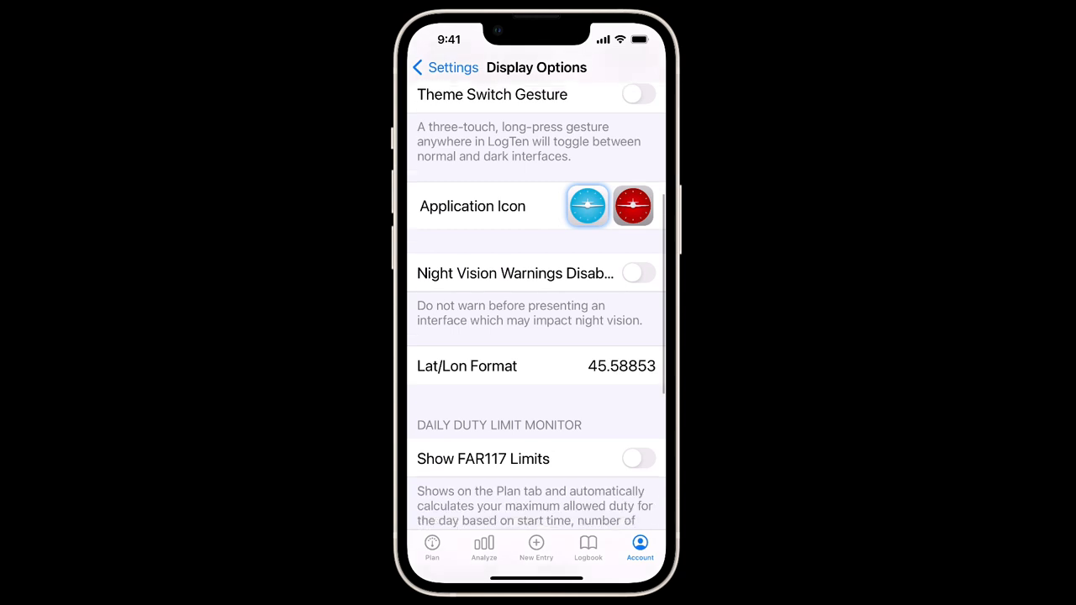
scroll("down", 3)
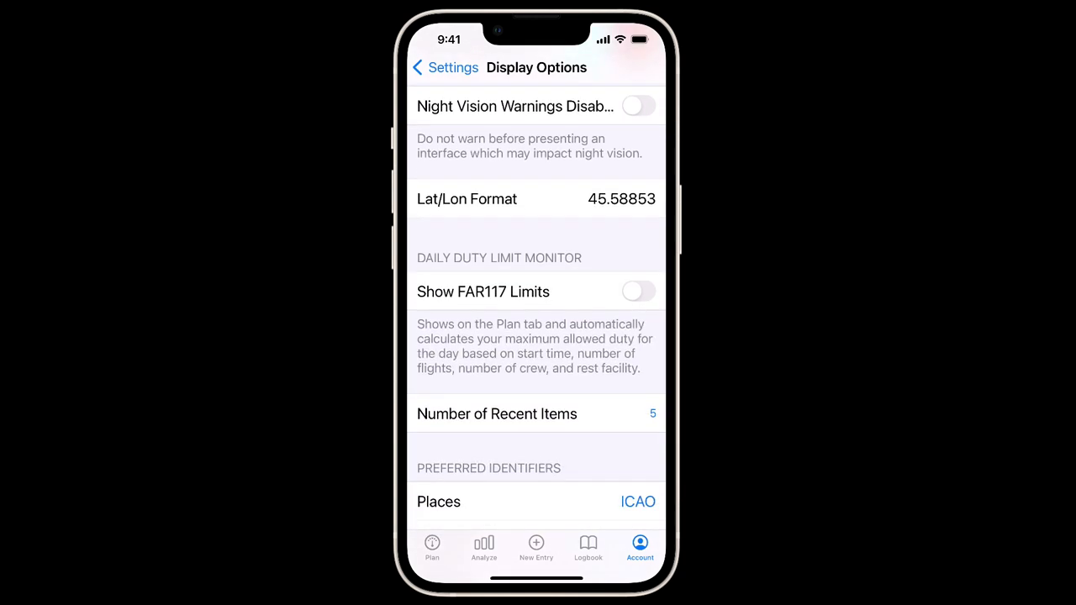
left_click(639, 293)
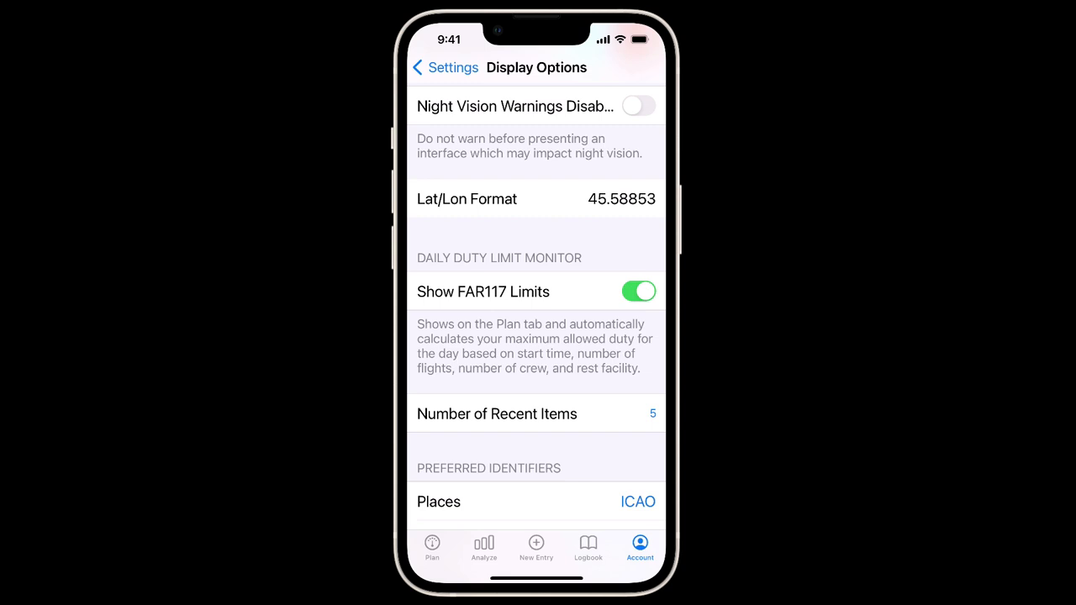
left_click(444, 67)
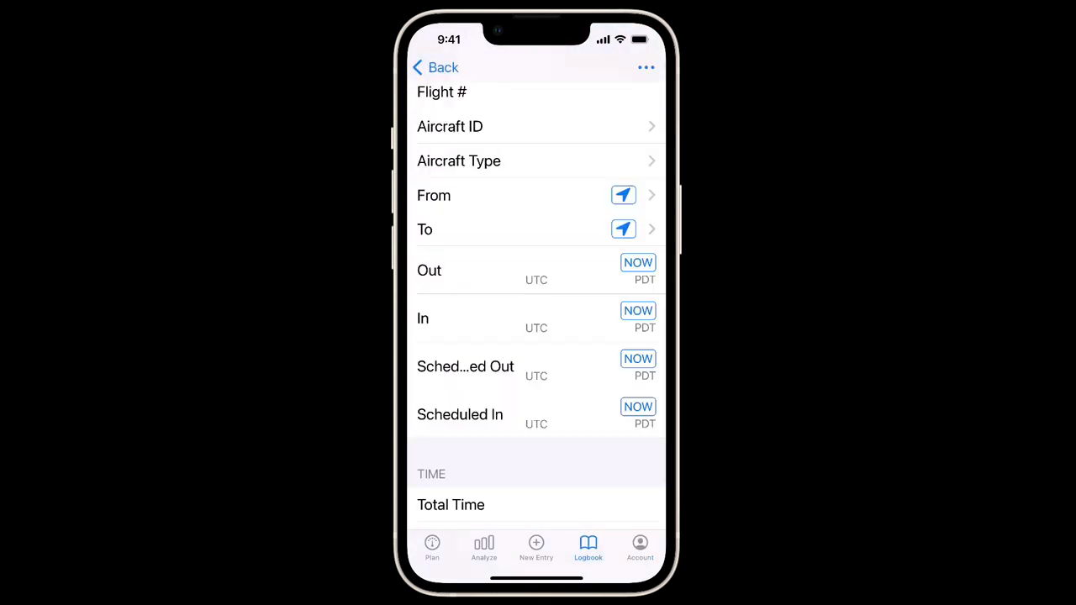
Search All Types for 'B77' to pick B773, the Boeing 777-300, as the flight's aircraft type.
scroll("down", 3)
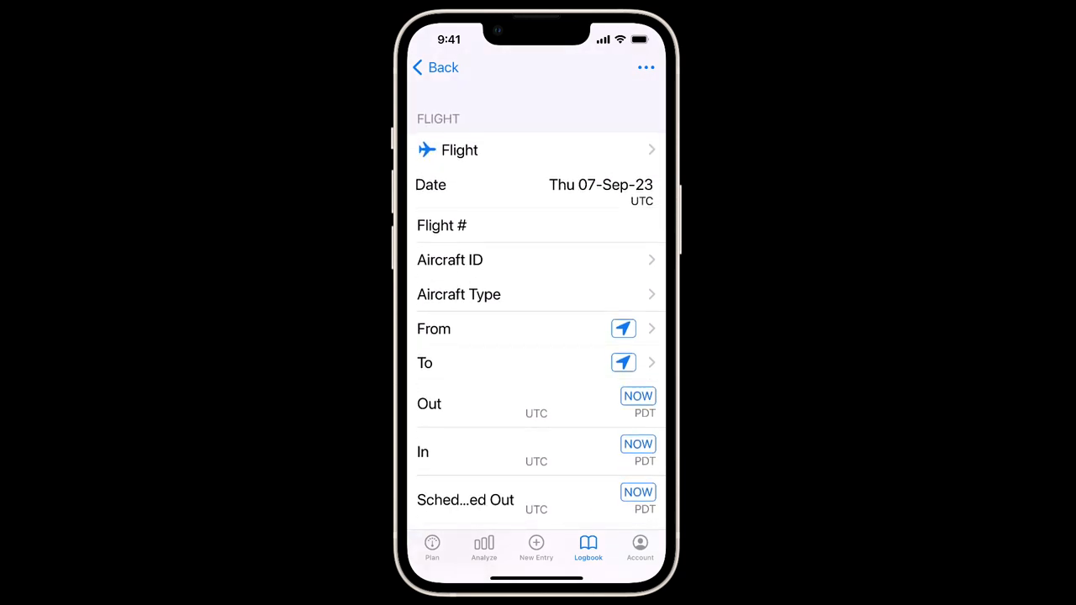
left_click(538, 294)
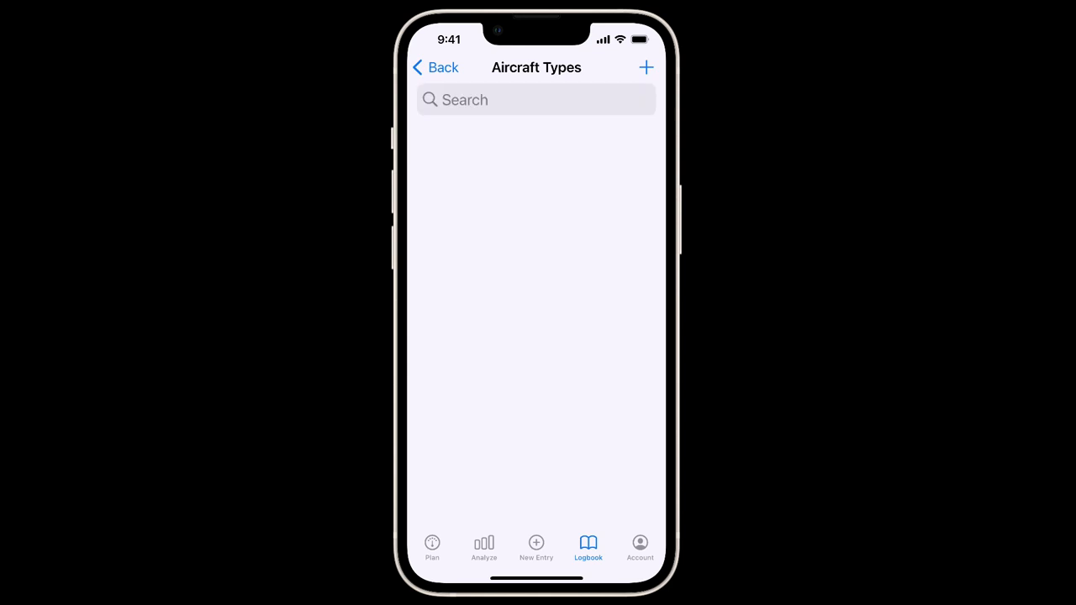
left_click(534, 99)
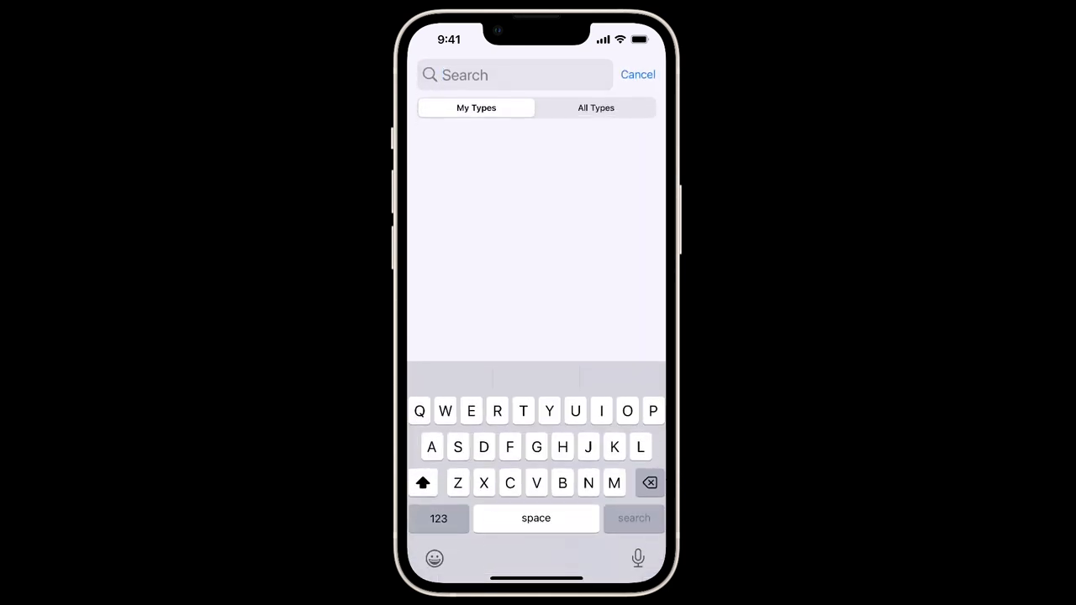
type("B")
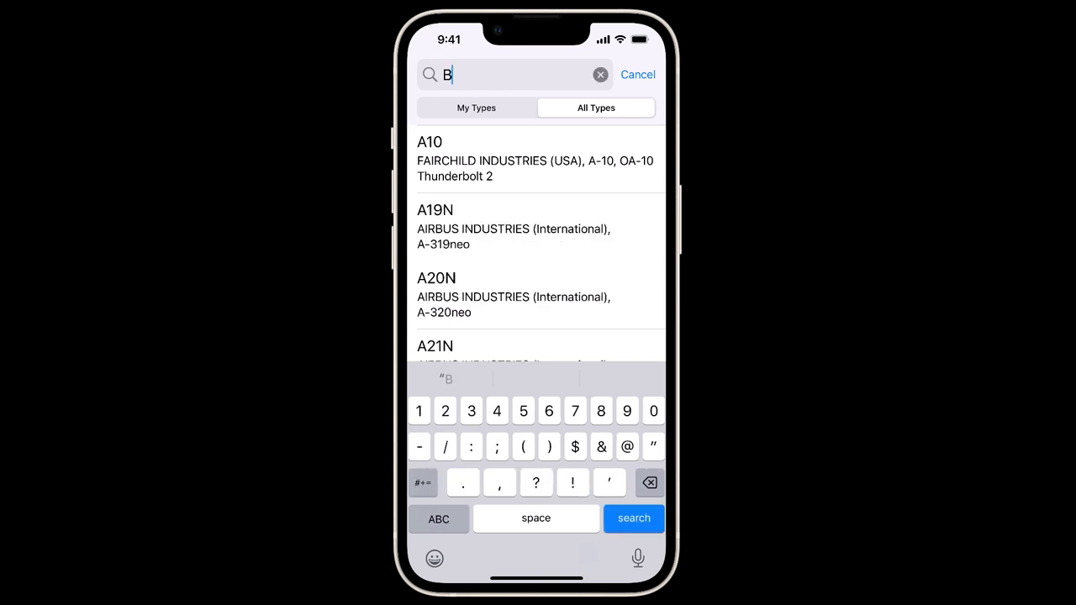
type("77")
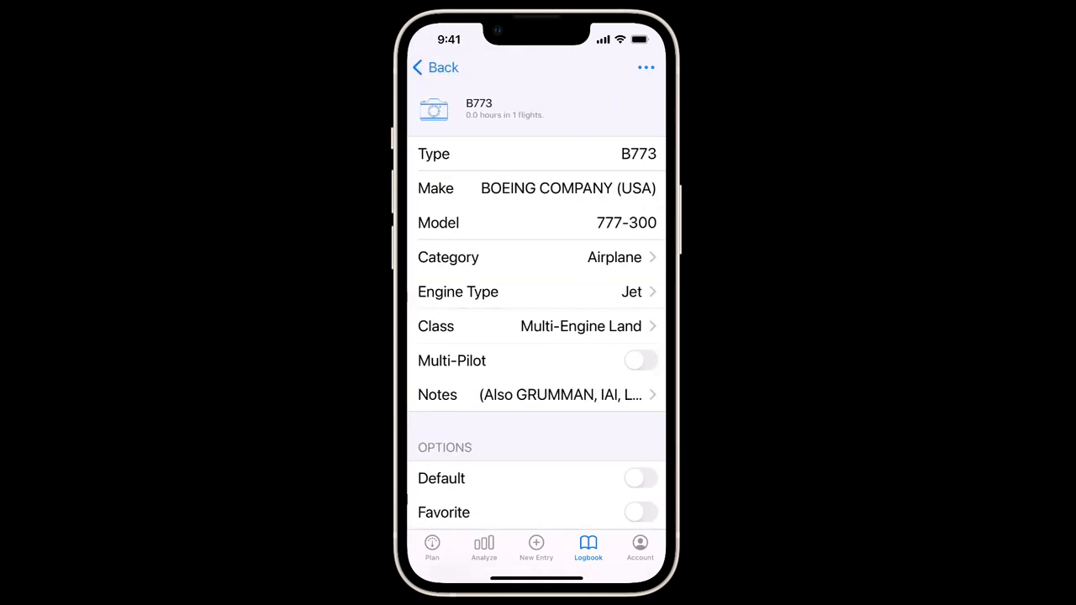
scroll("down", 3)
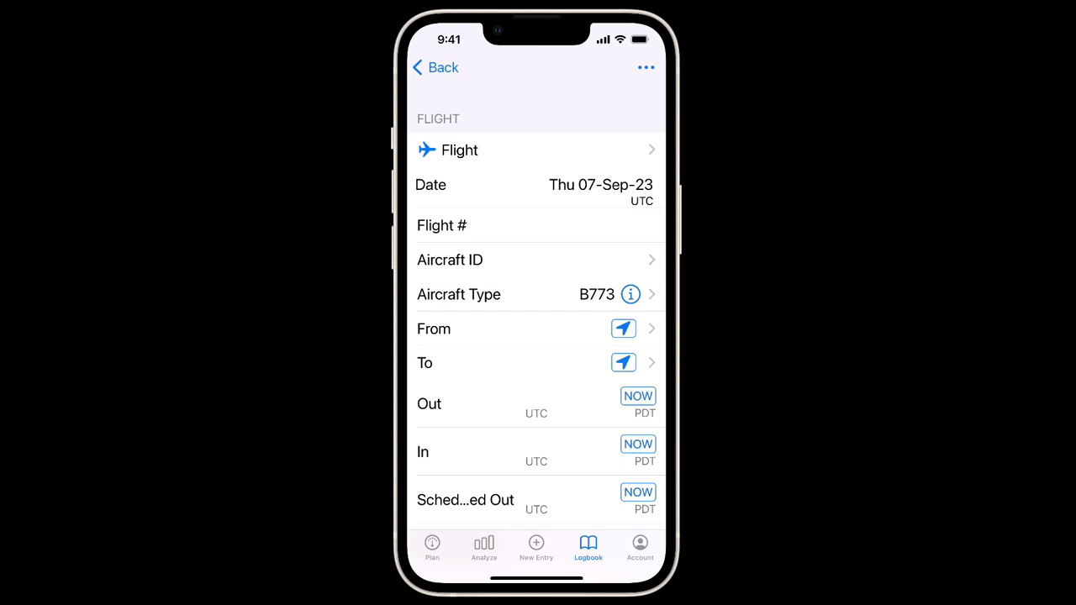
Go to the Account tab and start a Contact Support message.
left_click(639, 547)
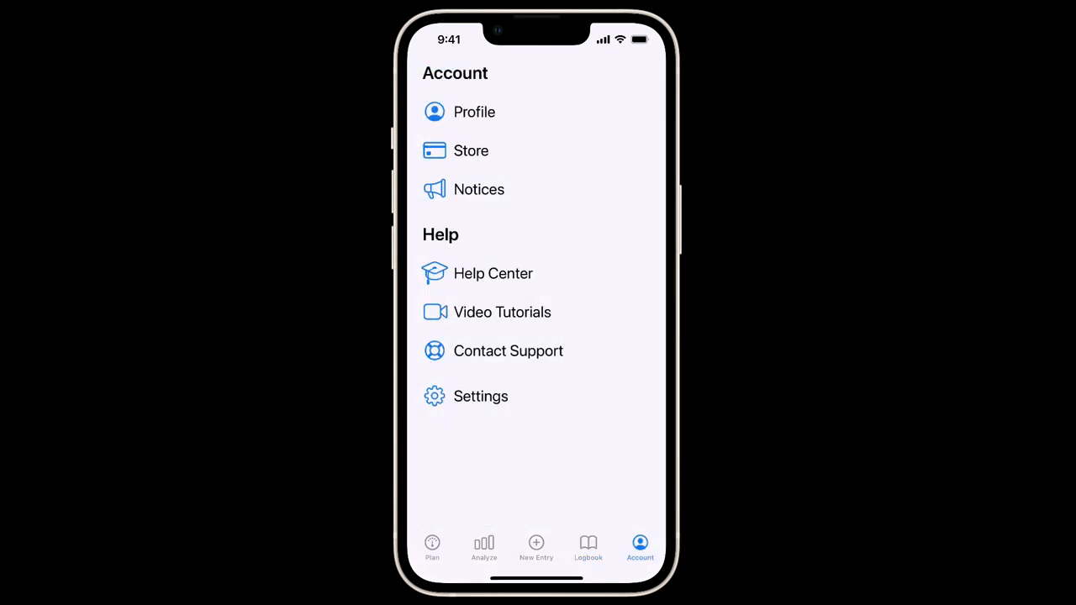
left_click(508, 352)
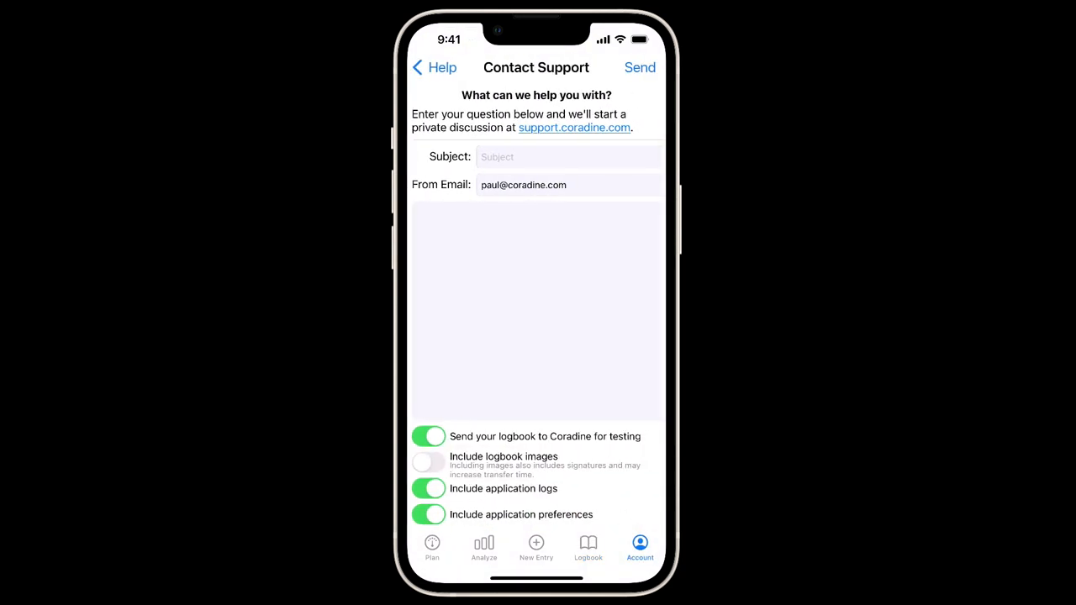